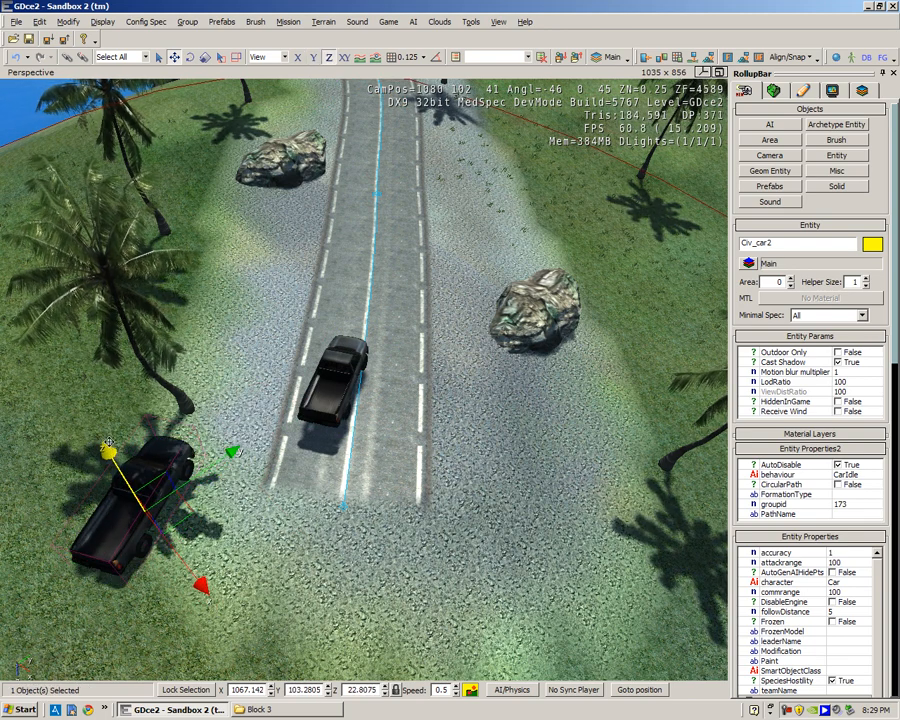
# - Show the Misc object types in the RollupBar Objects panel and pick Rope
pyautogui.click(531, 688)
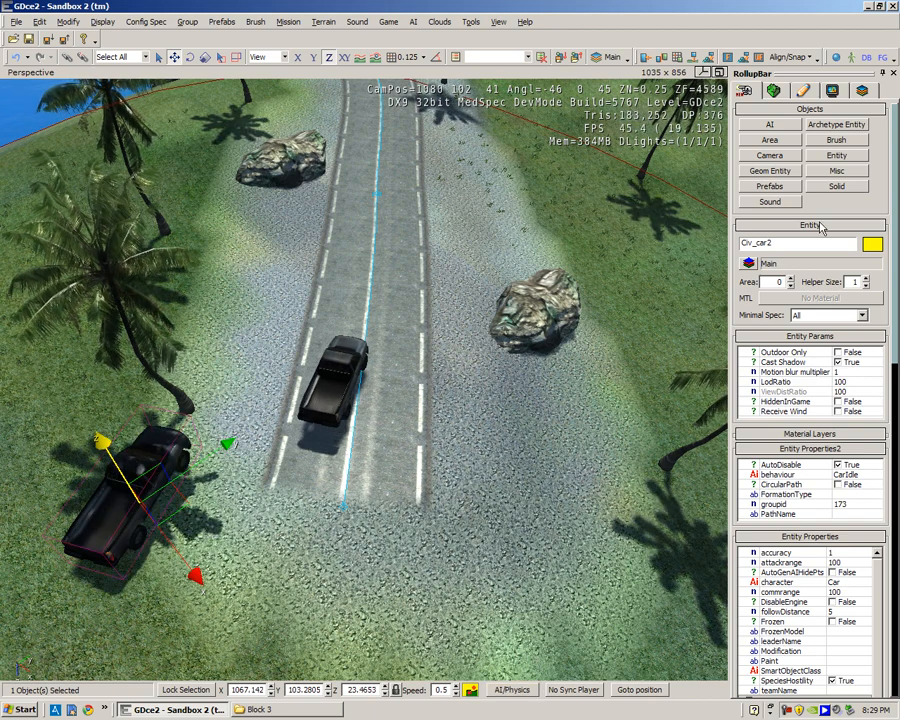
pyautogui.click(836, 170)
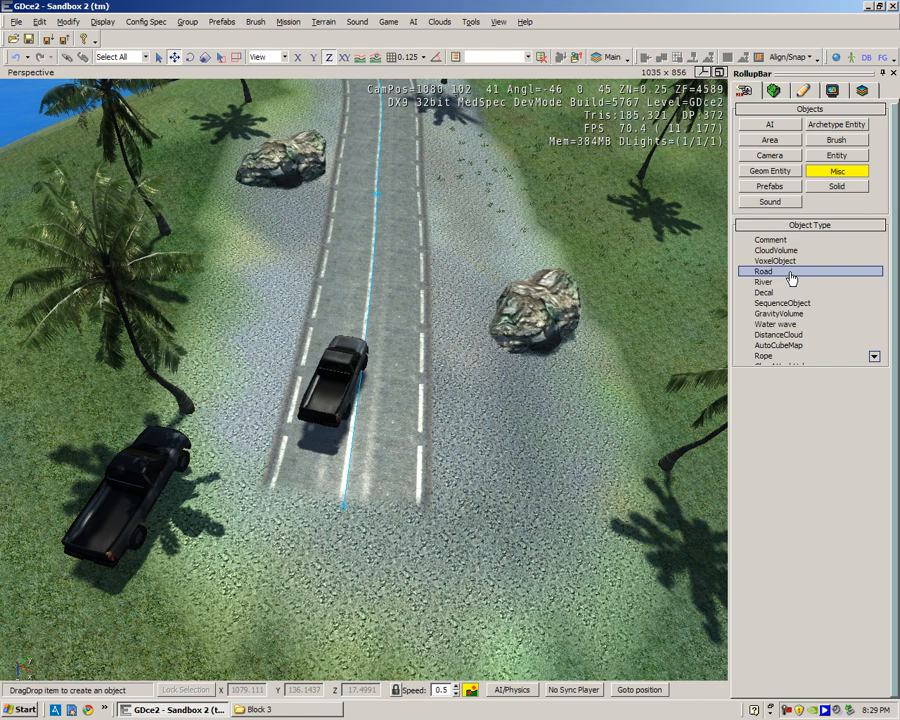
pyautogui.click(767, 356)
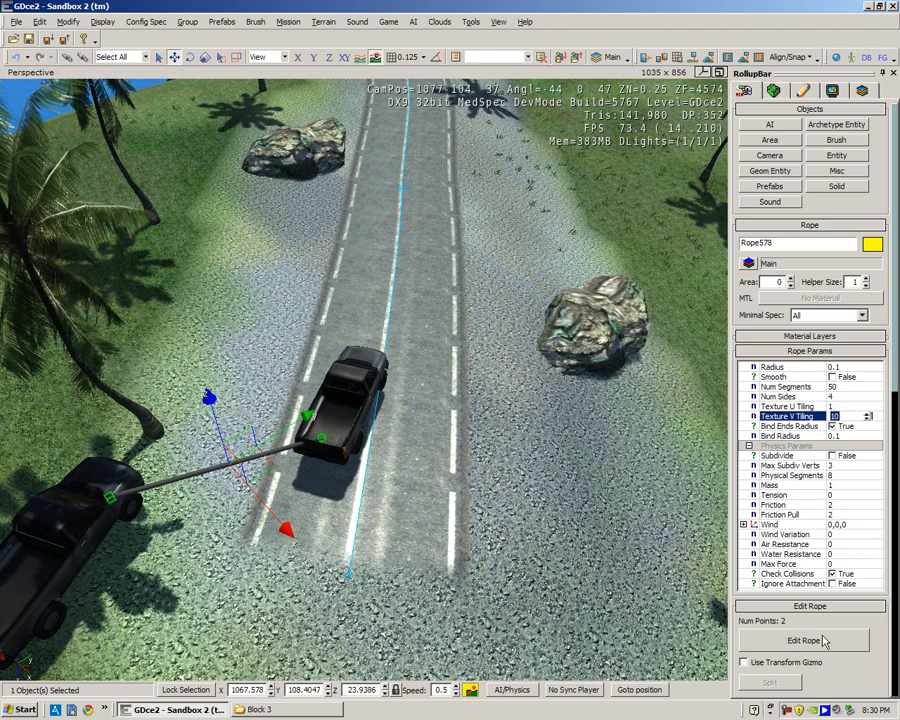
pyautogui.moveTo(535, 478)
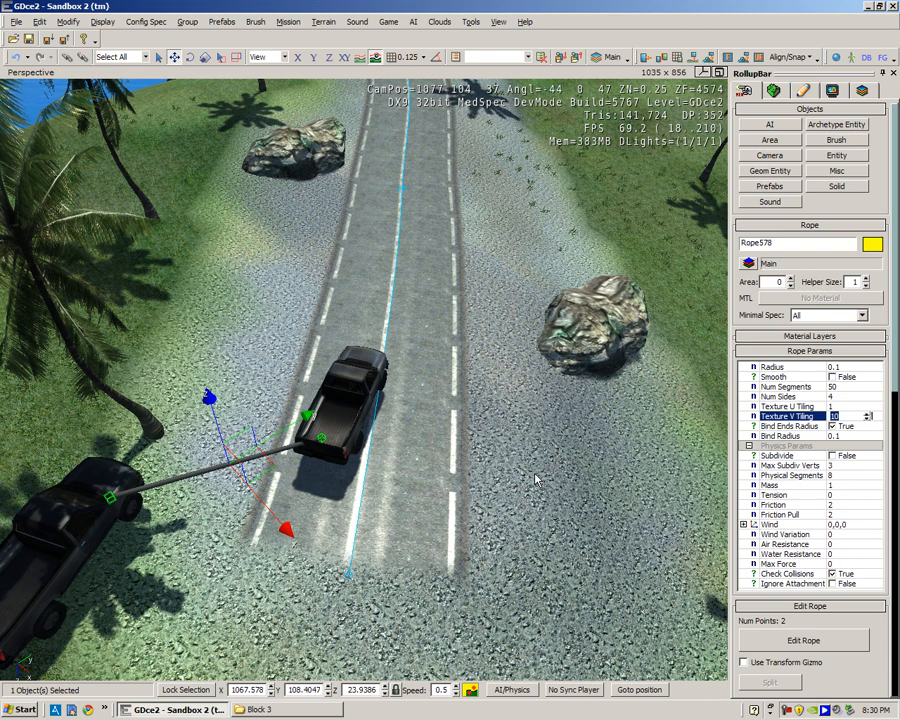